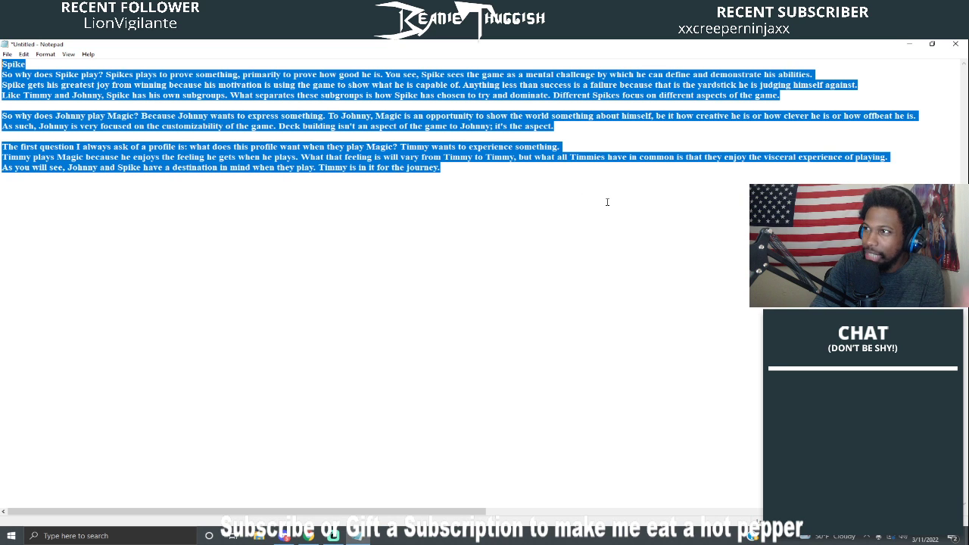
click(607, 203)
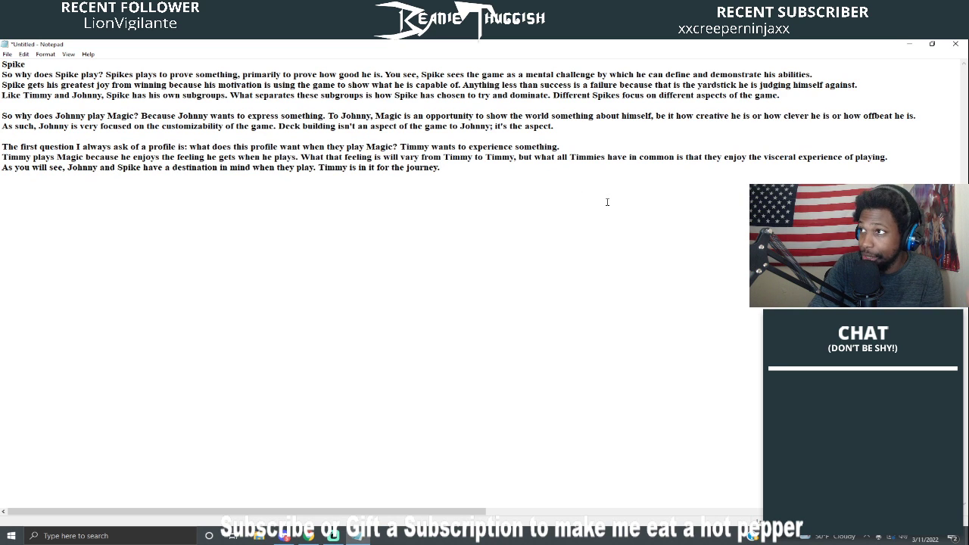